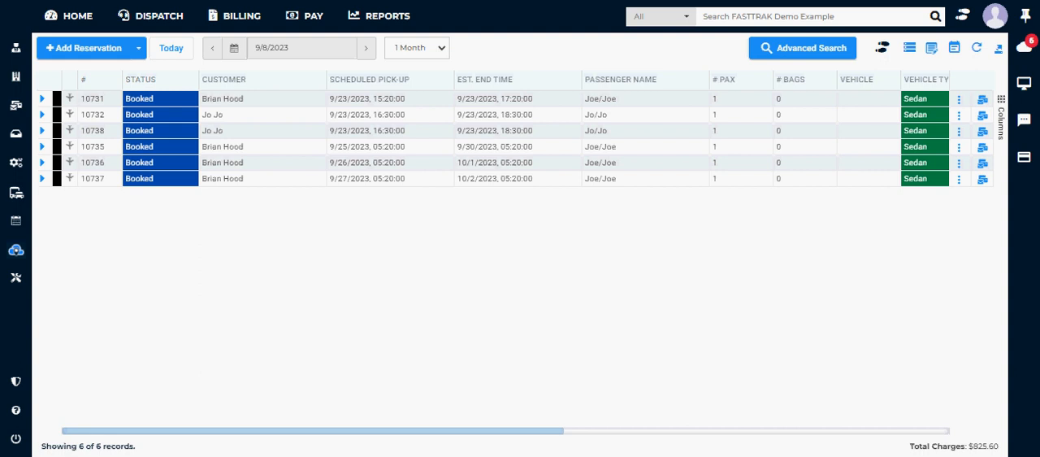
Step: Show the actions menu for reservation 10731 in the dispatch grid
left_click(958, 97)
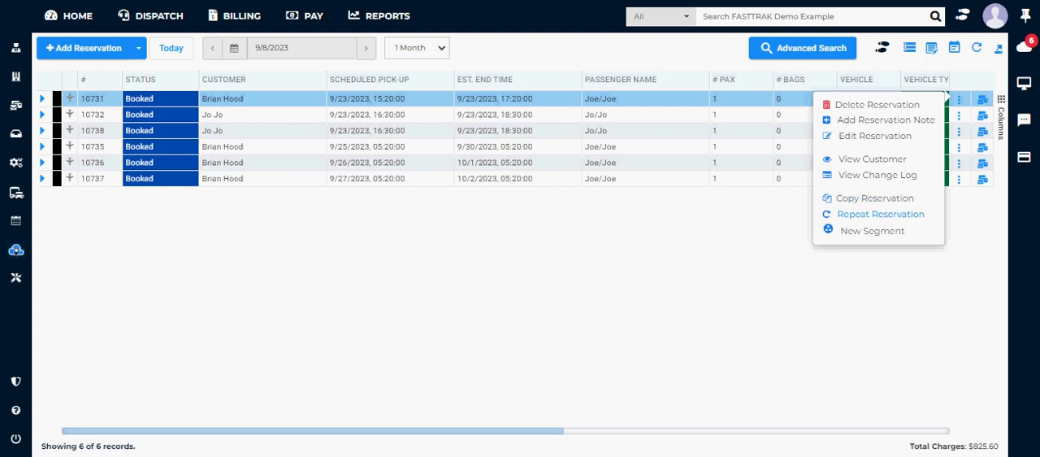
left_click(871, 231)
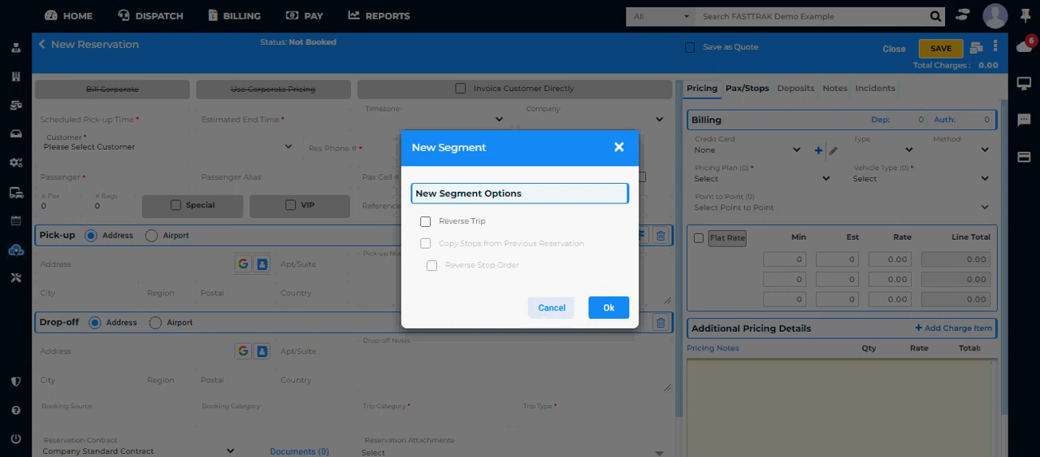
left_click(551, 307)
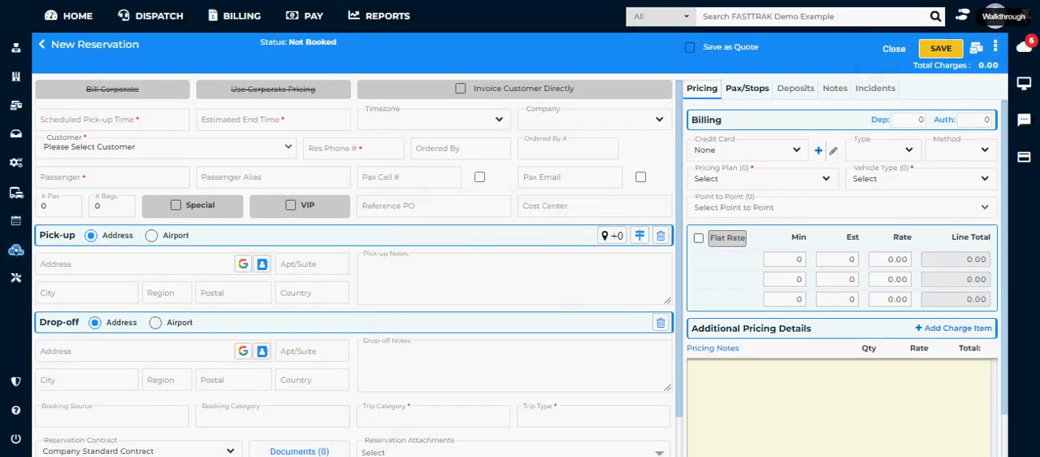
left_click(894, 49)
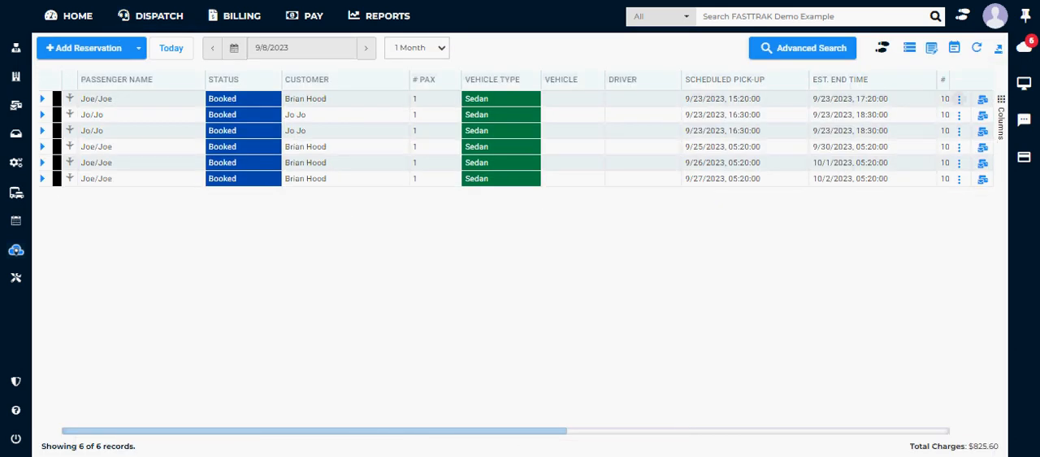
left_click(959, 97)
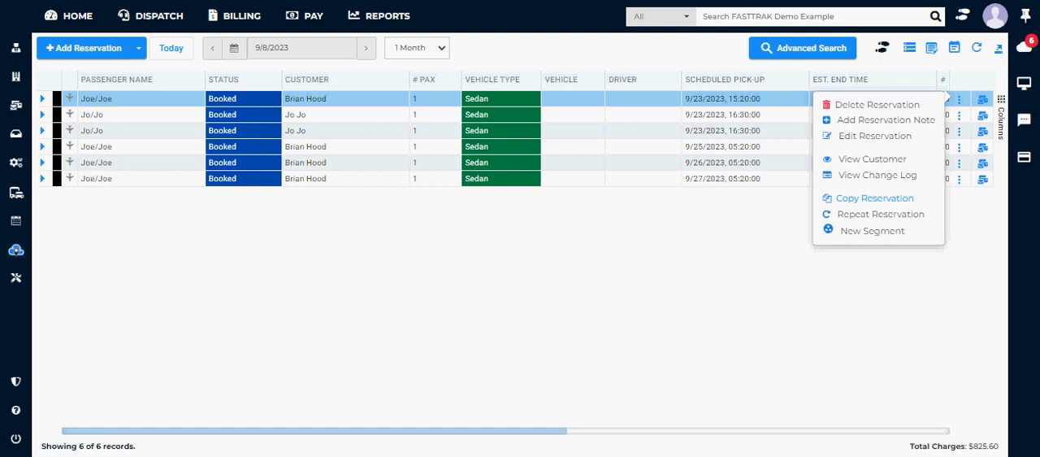
left_click(874, 198)
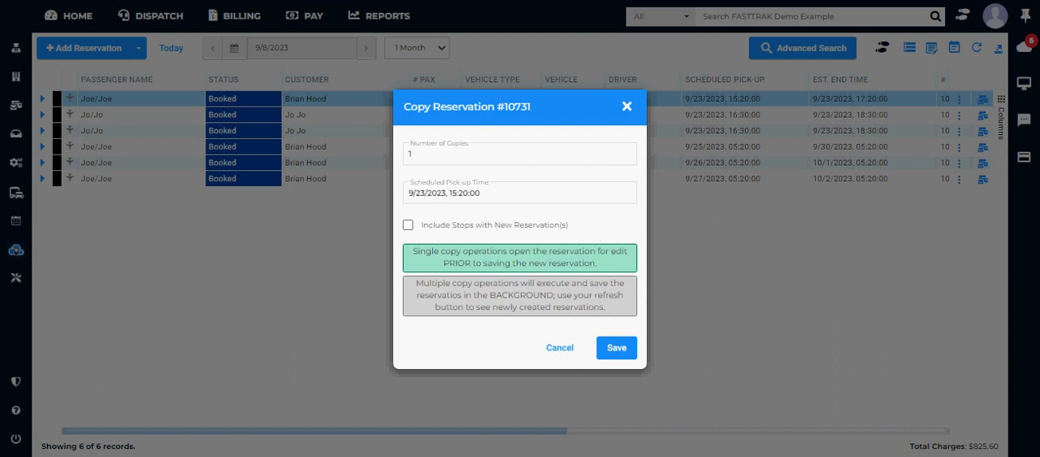
left_click(520, 154)
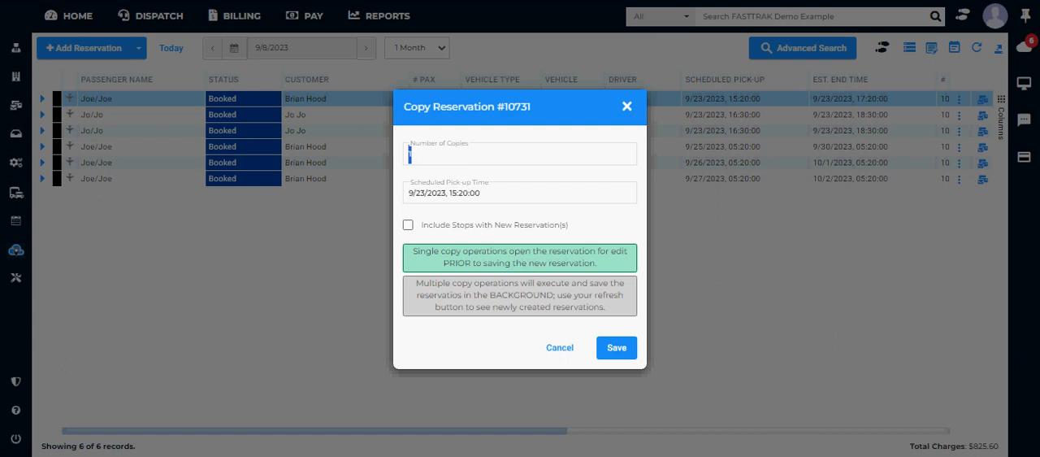
left_click(559, 348)
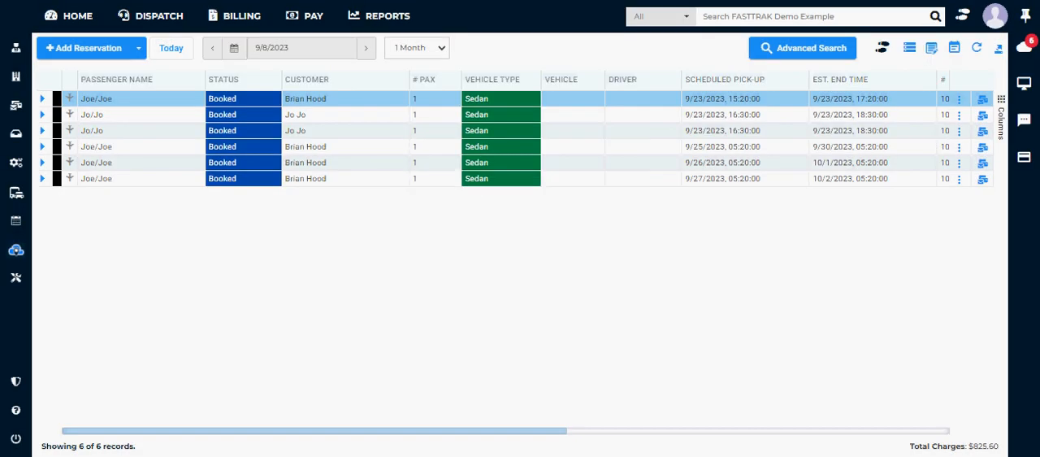
Step: Choose Repeat Reservation for 10731 from its actions menu to reach the recurrence settings
left_click(958, 98)
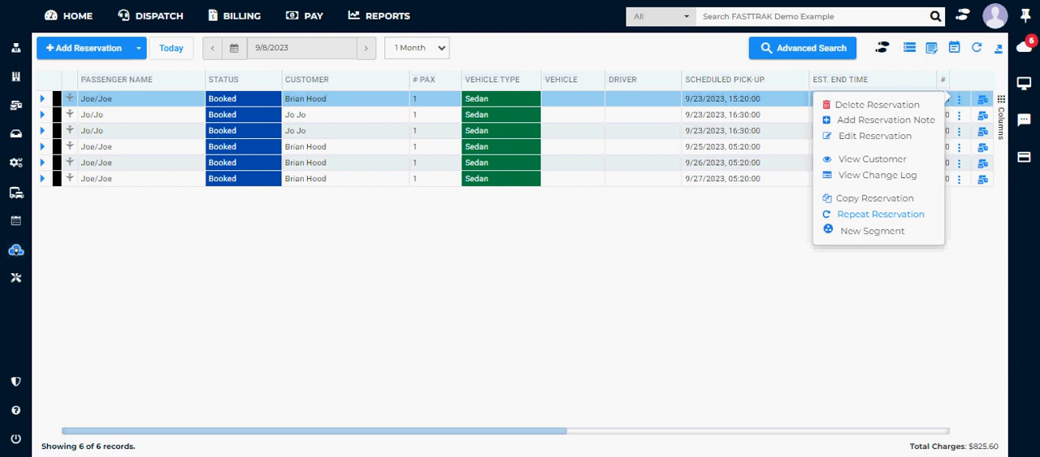
left_click(879, 214)
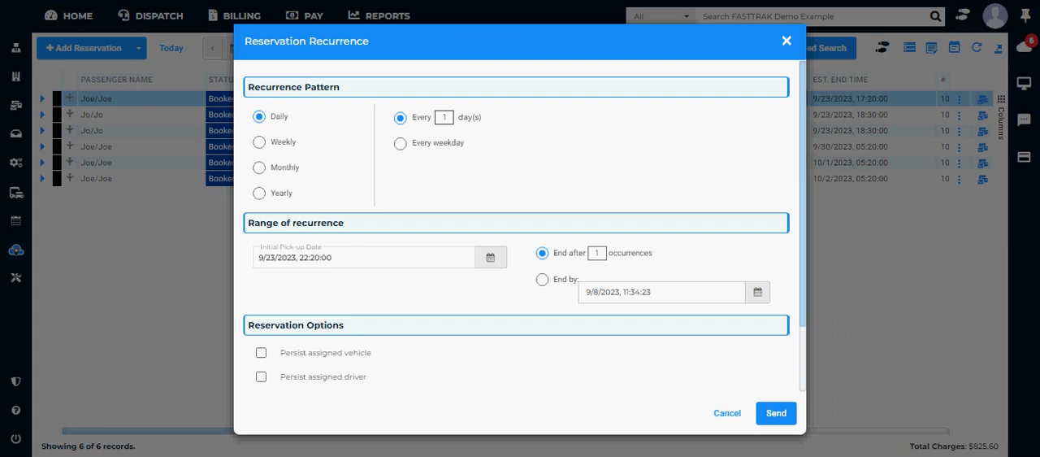
left_click(445, 117)
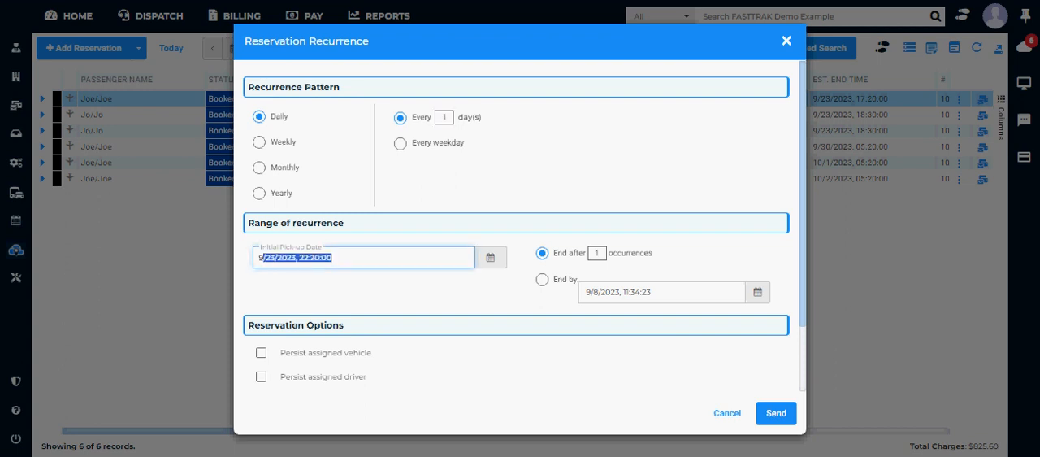
left_click(491, 256)
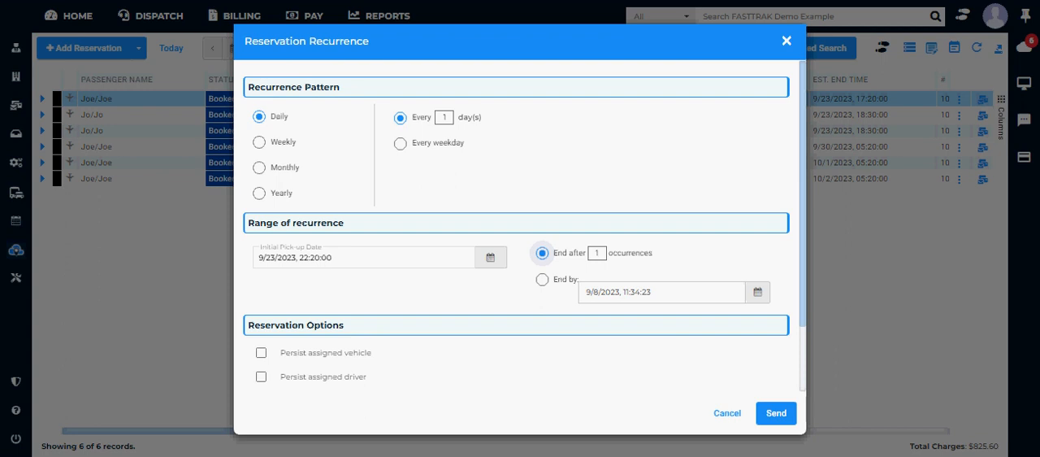
scroll("down", 3)
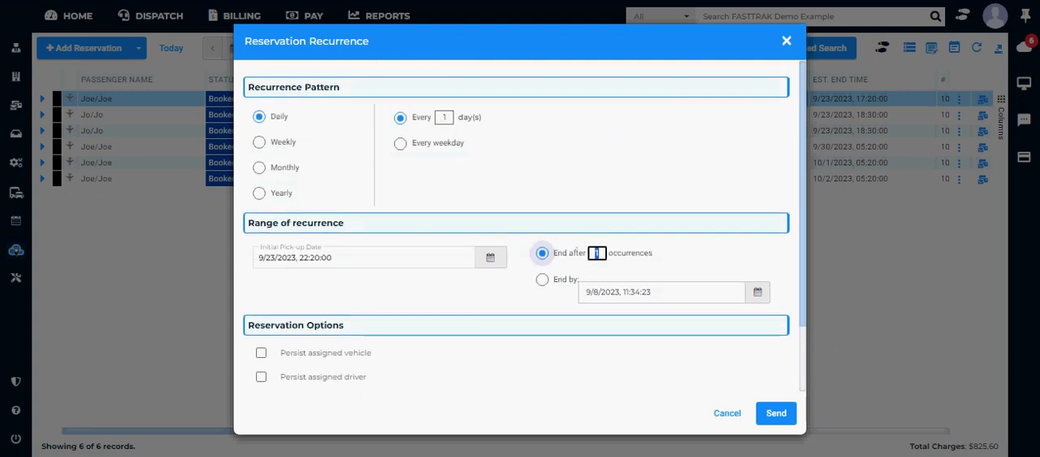
Step: Repeat reservation 10731 daily ending after 3 occurrences, then show its form's actions menu
type("3")
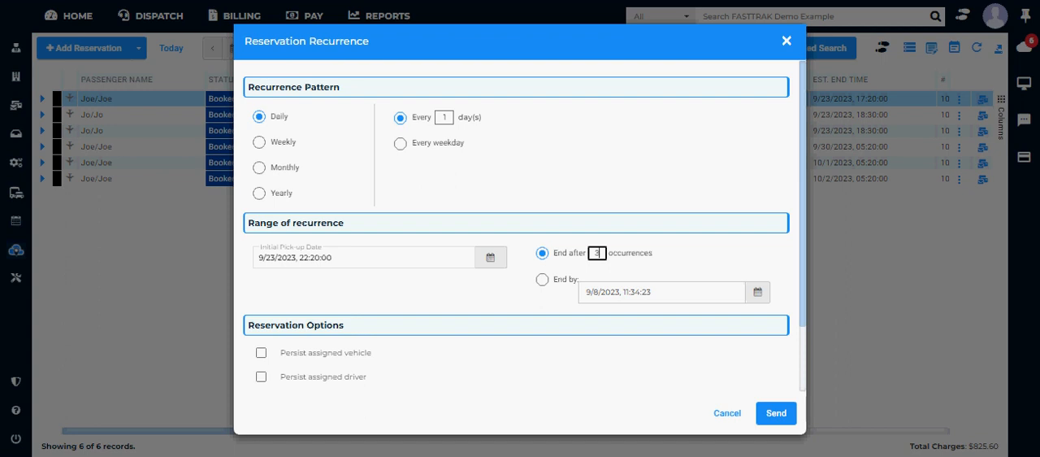
left_click(773, 413)
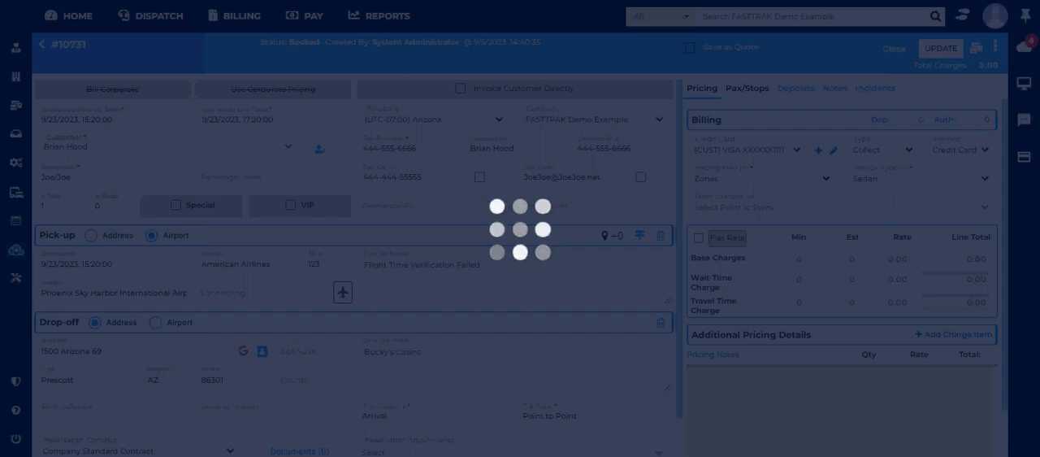
left_click(1001, 49)
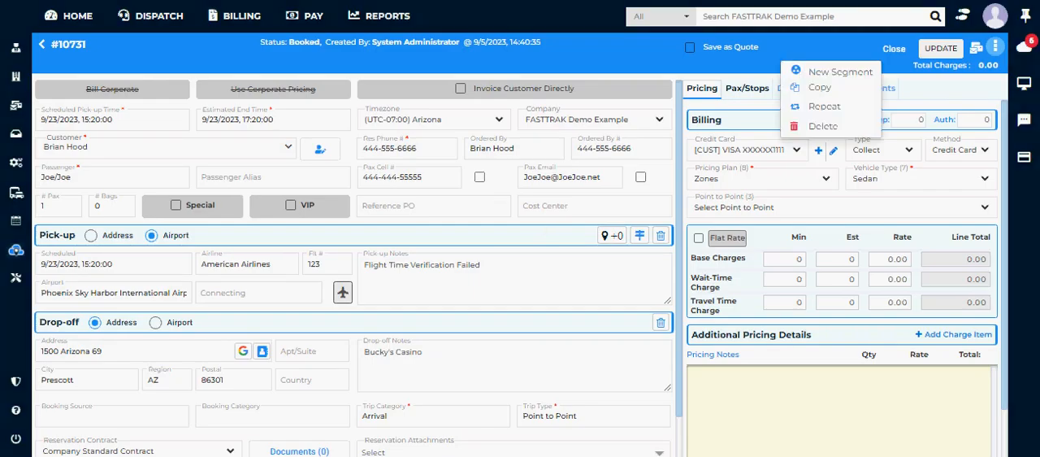